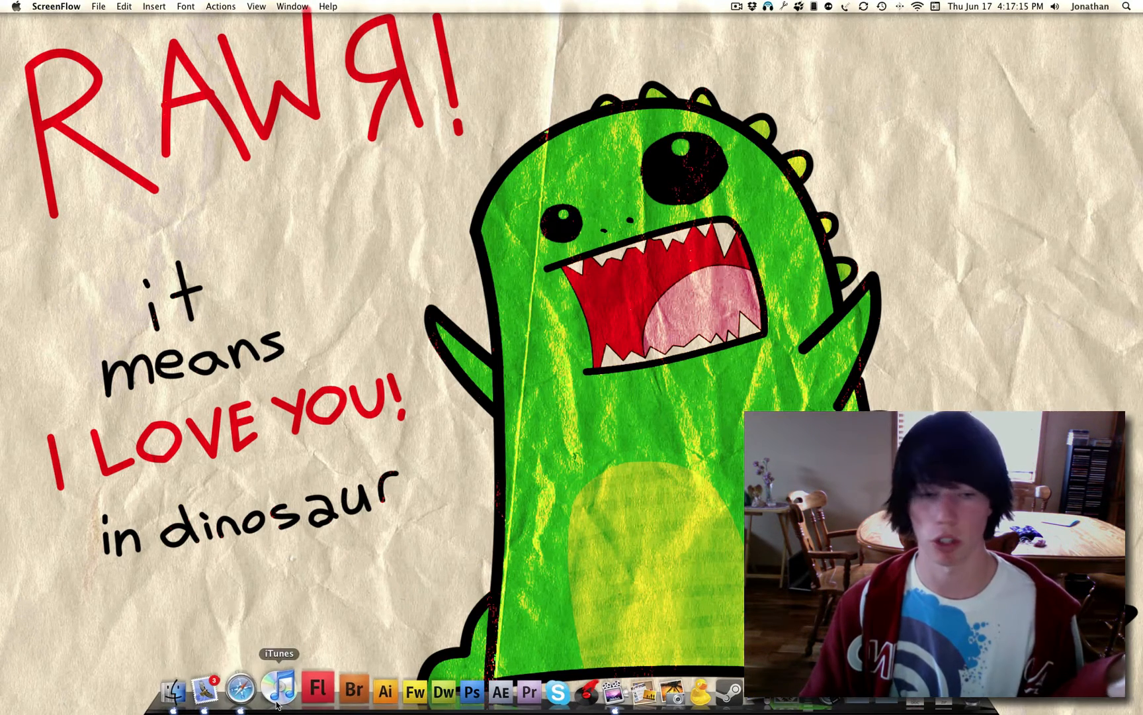
Launch Safari, then close its window with Command-W and quit it with Command-Q.
{"action": "left_click", "coordinate": [251, 689]}
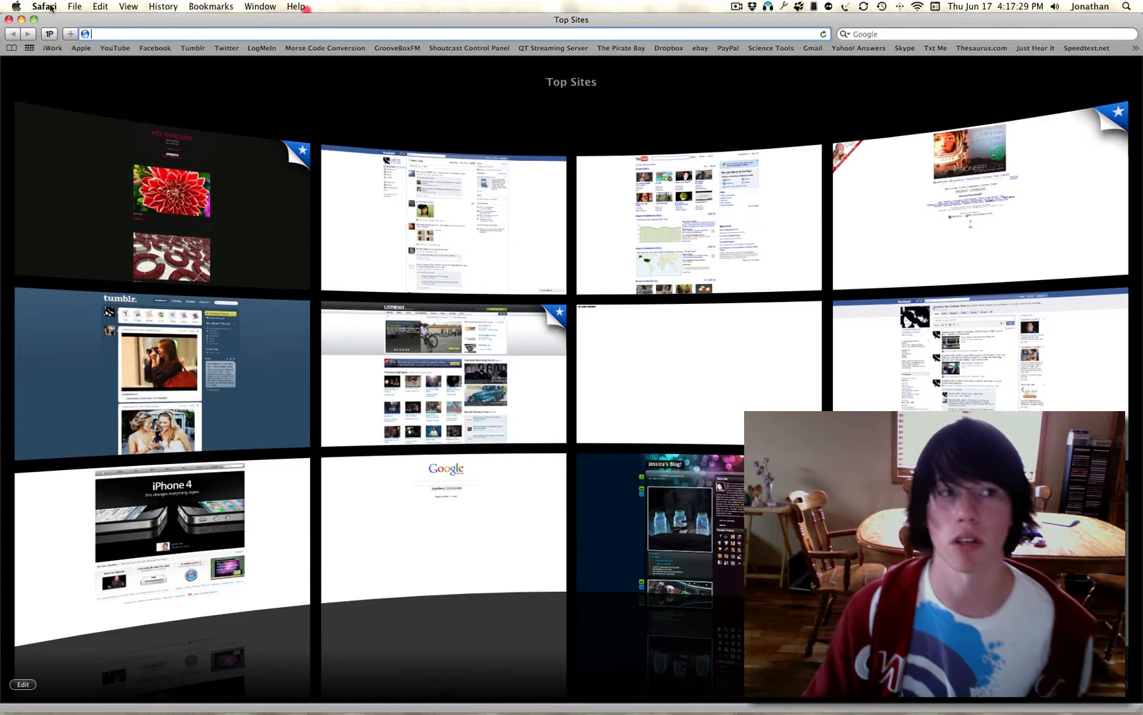
{"action": "left_click", "coordinate": [43, 6]}
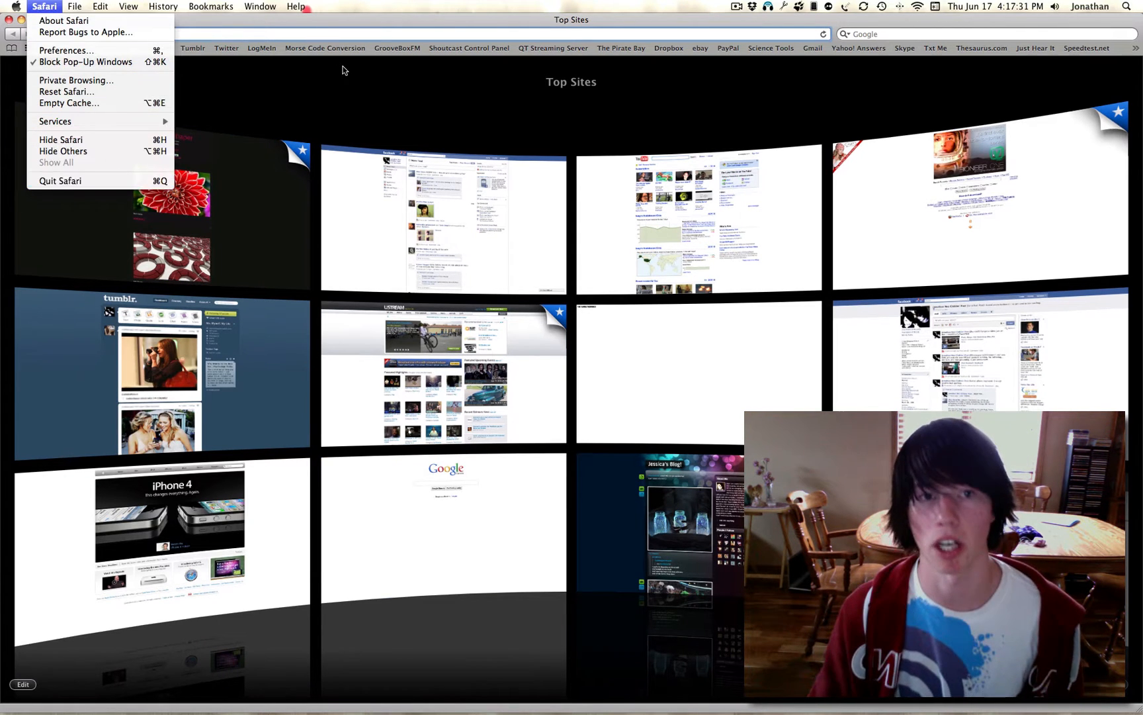
{"action": "left_click", "coordinate": [306, 102]}
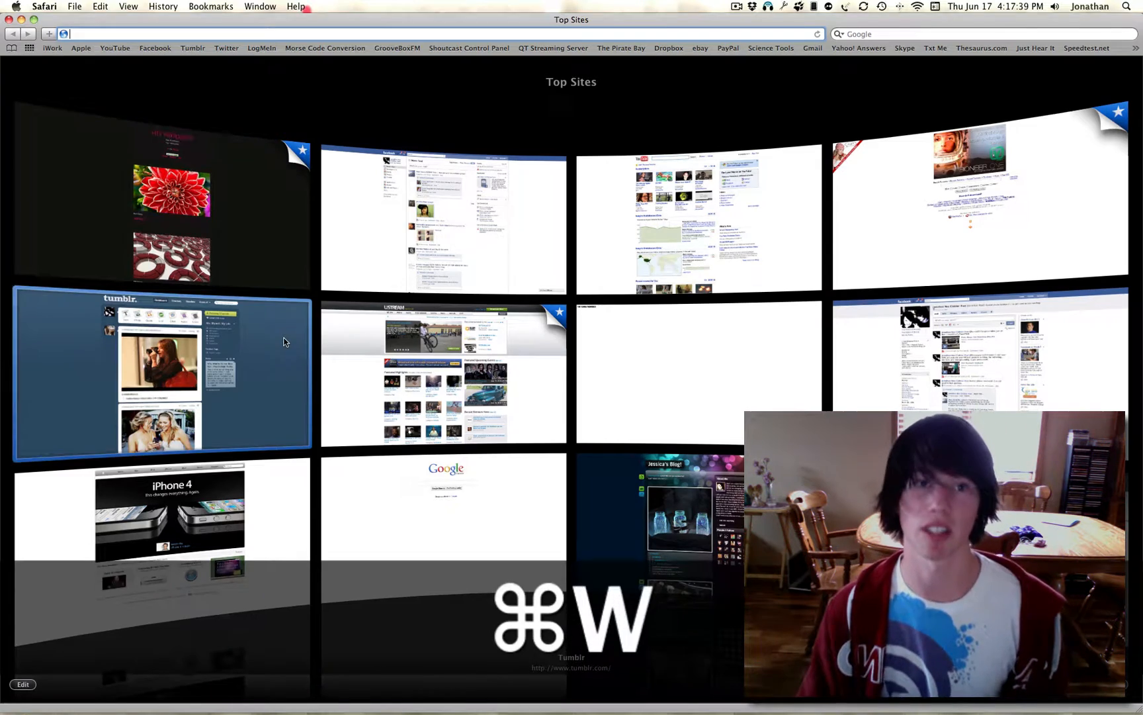
{"action": "key", "text": "cmd+w"}
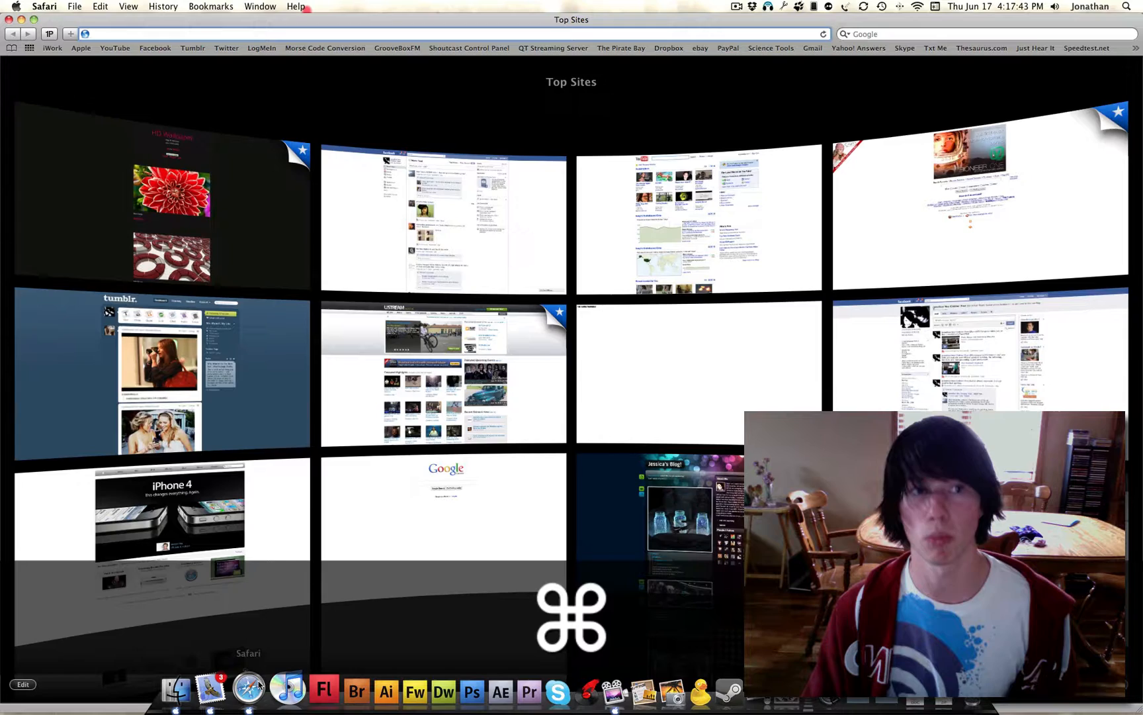
{"action": "key", "text": "cmd+q"}
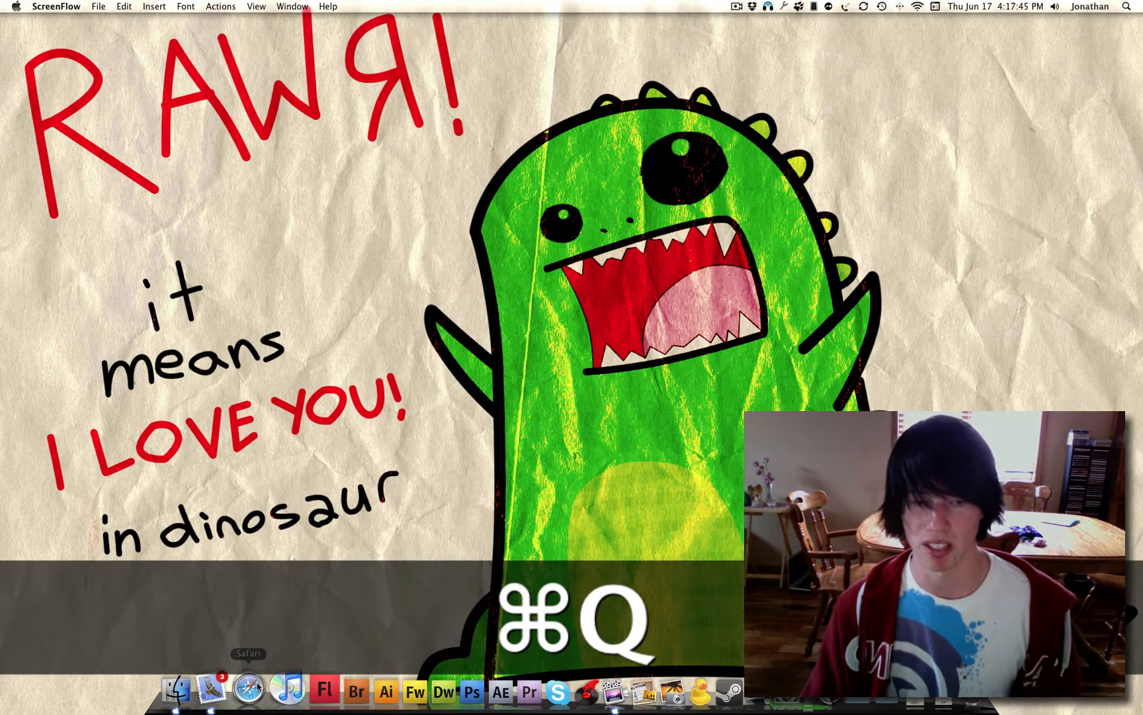
Reopen Safari and run a Google search for 'embellished' from the 'emb' suggestions.
{"action": "left_click", "coordinate": [250, 689]}
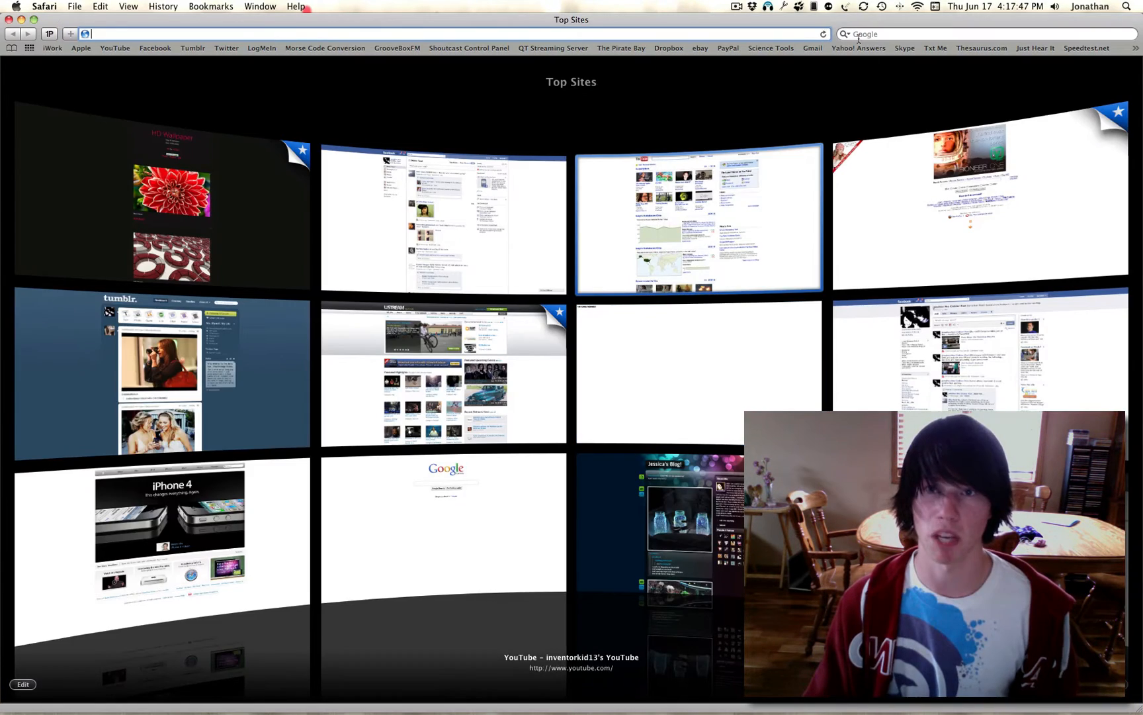
{"action": "left_click", "coordinate": [912, 34]}
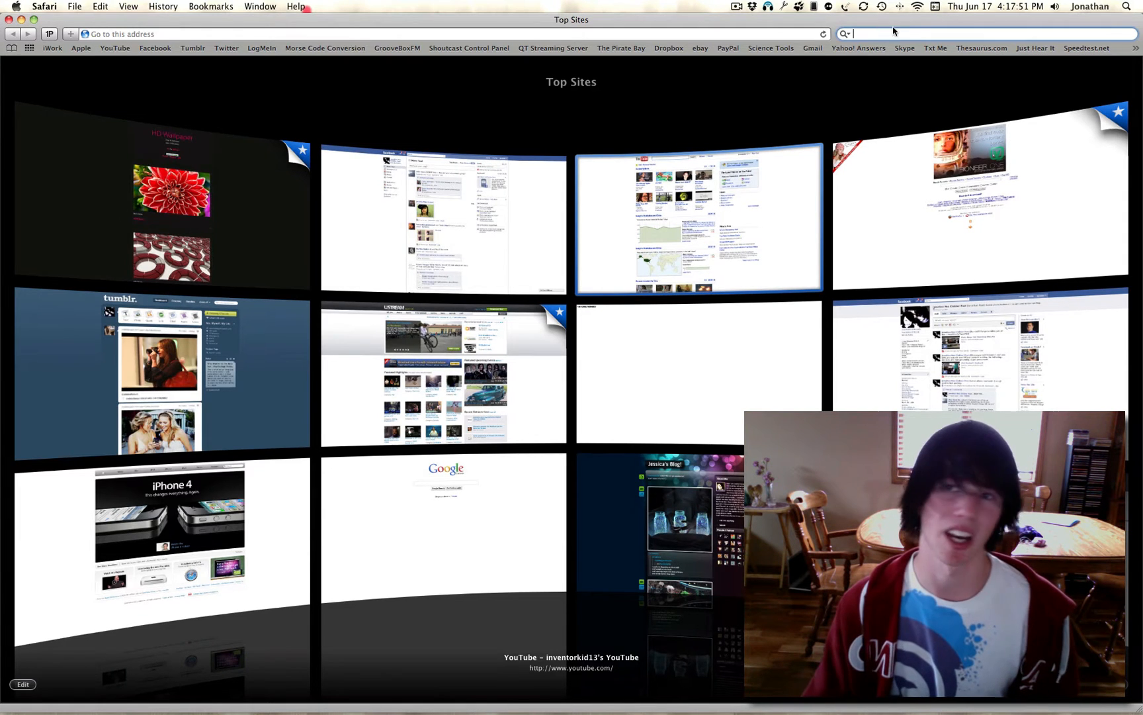
{"action": "type", "text": "embellished"}
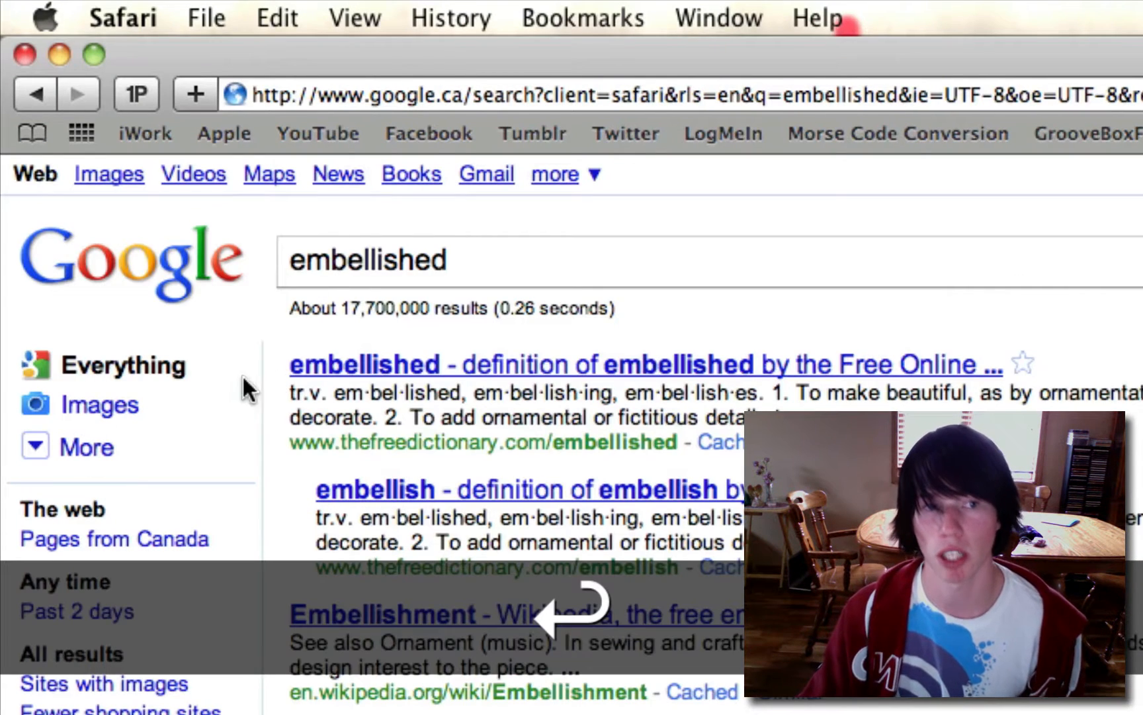
{"action": "double_click", "coordinate": [364, 364]}
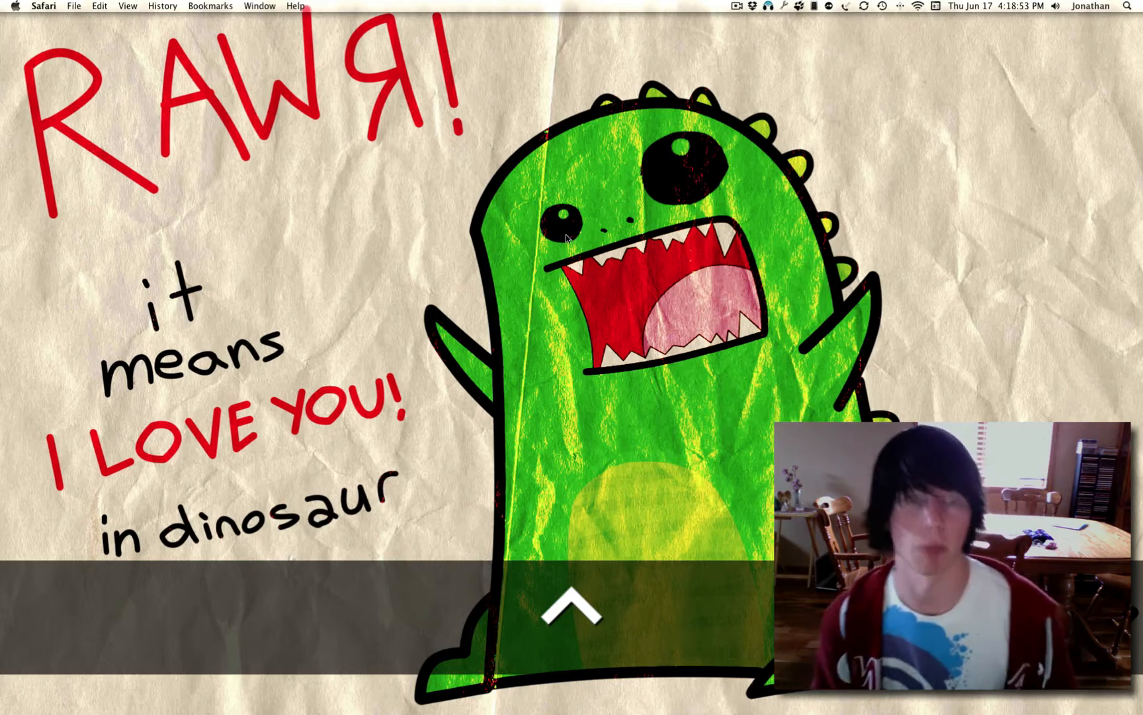
Bring Safari forward and load the YouTube thumbnail from Top Sites.
{"action": "left_click", "coordinate": [575, 609]}
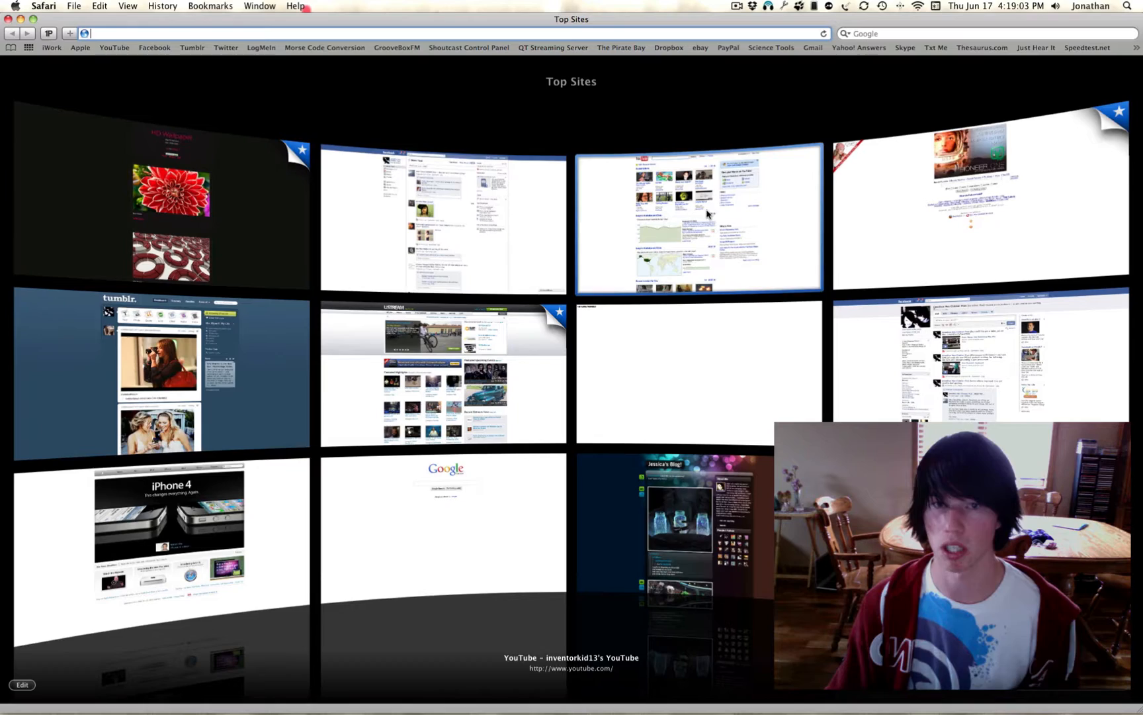
{"action": "left_click", "coordinate": [698, 216]}
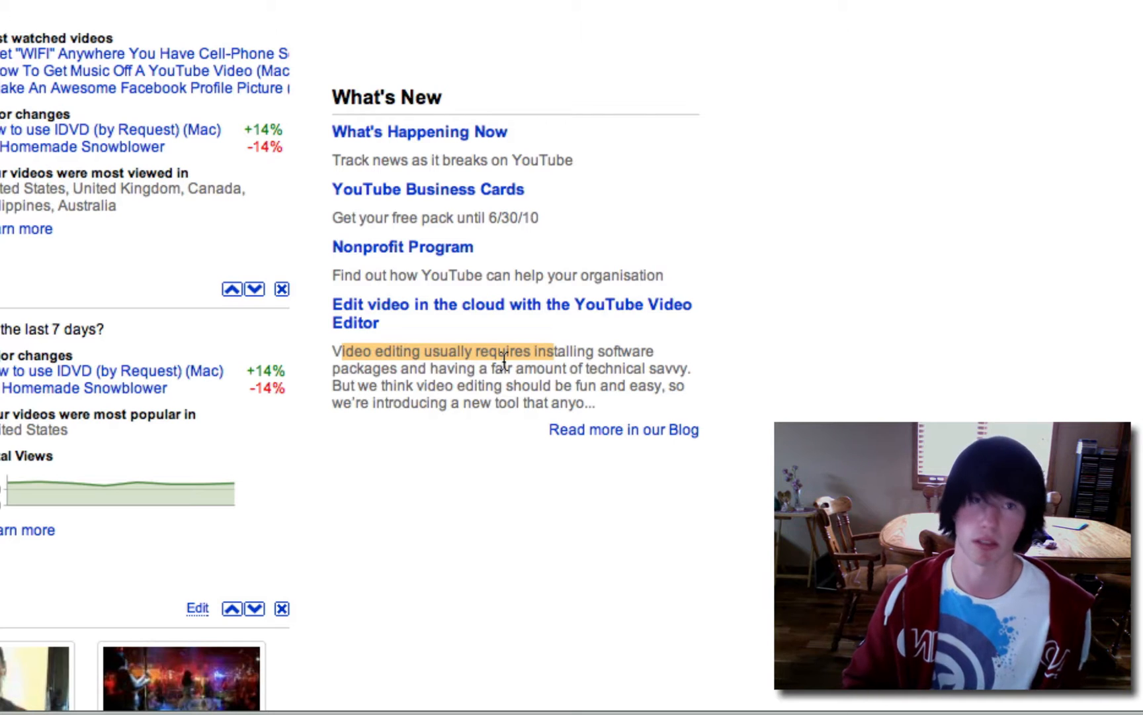
{"action": "key", "text": "cmd+enter"}
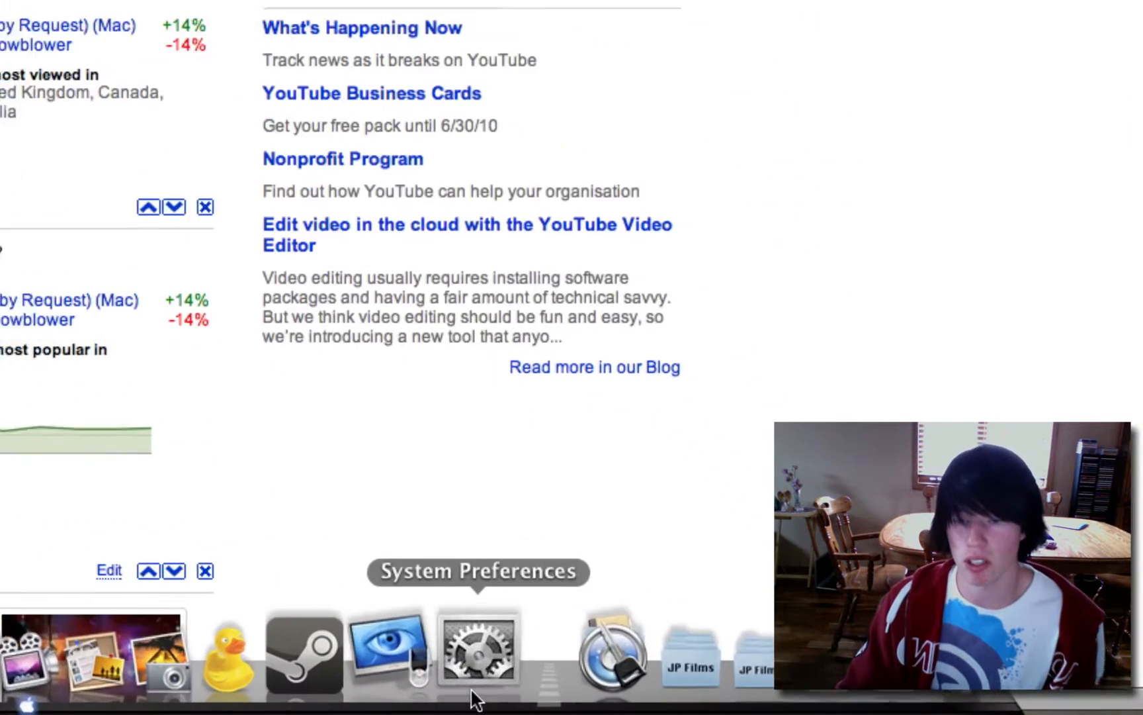
Assign Command+Option+Control+G as the Speech pane's speak-selected-text key combination.
{"action": "left_click", "coordinate": [478, 649]}
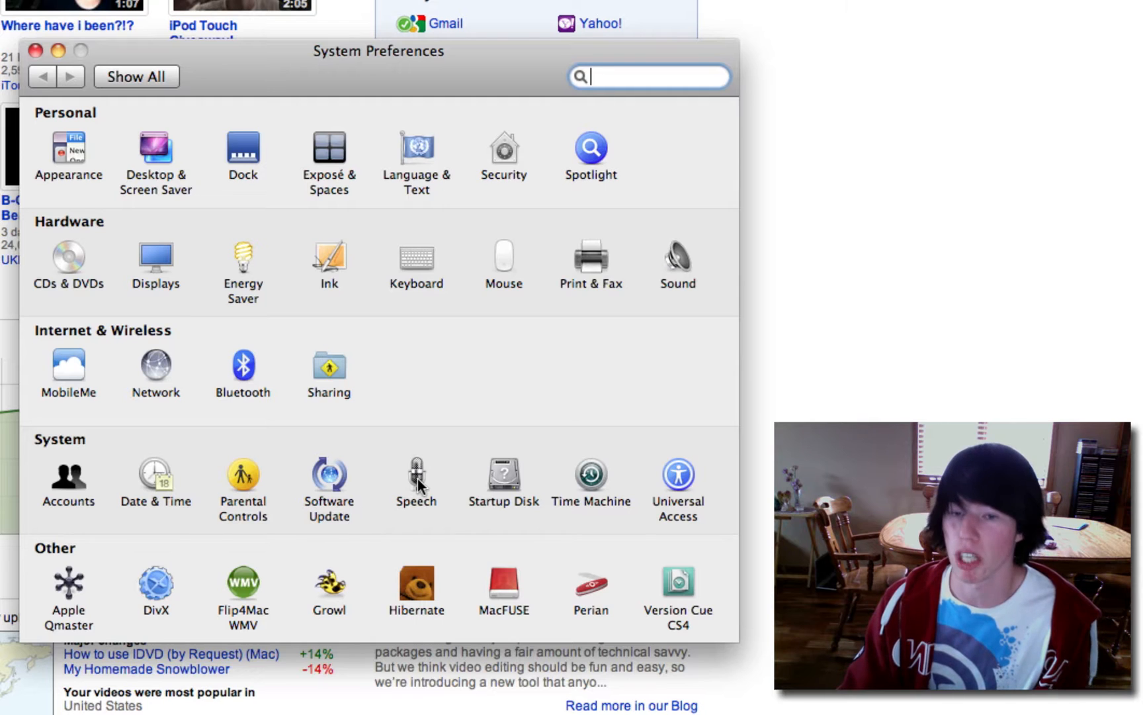
{"action": "left_click", "coordinate": [415, 478]}
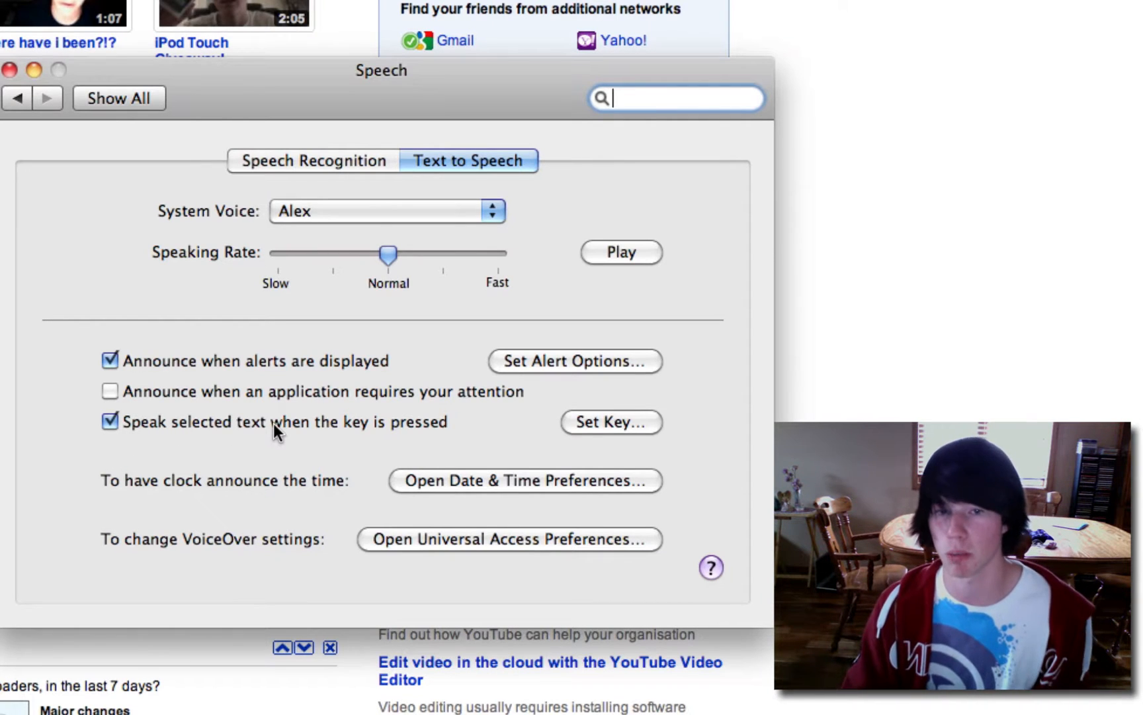
{"action": "left_click", "coordinate": [610, 422]}
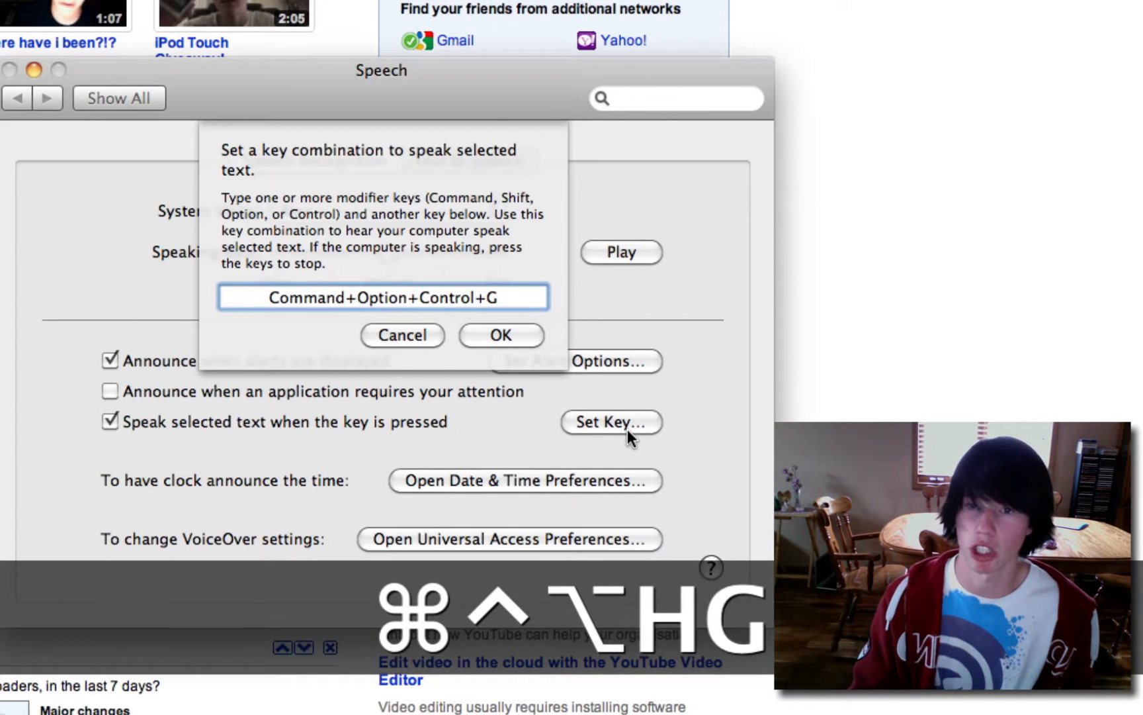
{"action": "key", "text": "cmd+c"}
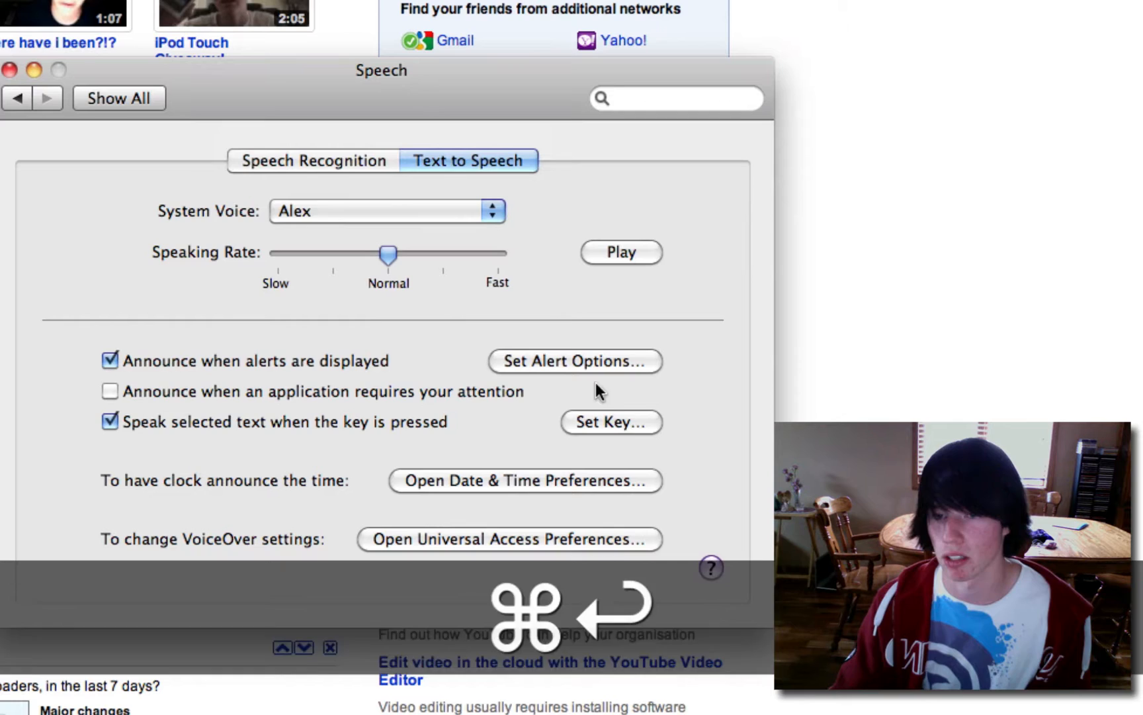
{"action": "left_click", "coordinate": [609, 422]}
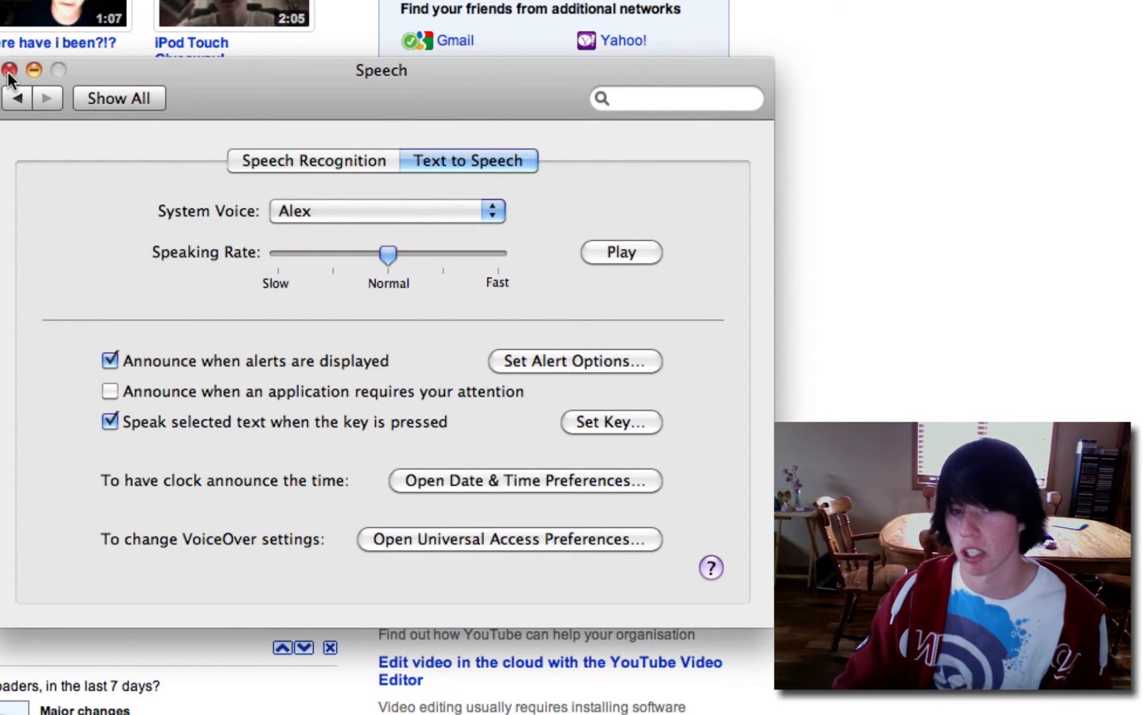
{"action": "left_click", "coordinate": [9, 70]}
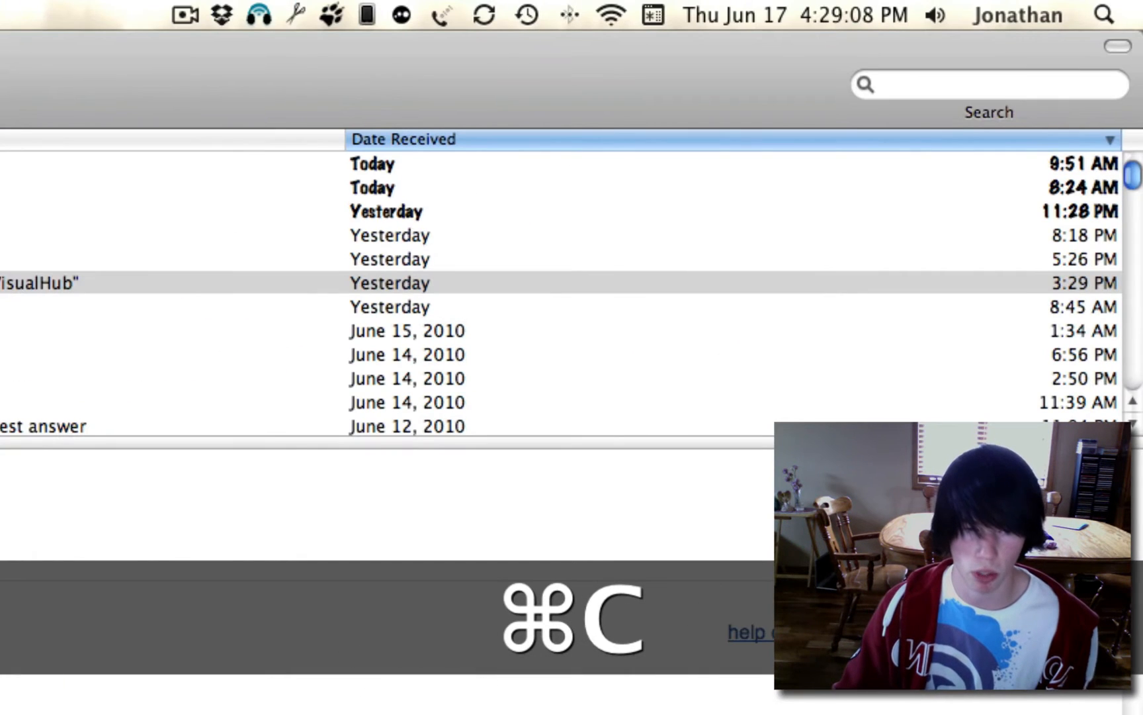
Open TextEdit and choose a heavy display typeface from the Fonts panel.
{"action": "type", "text": "tex"}
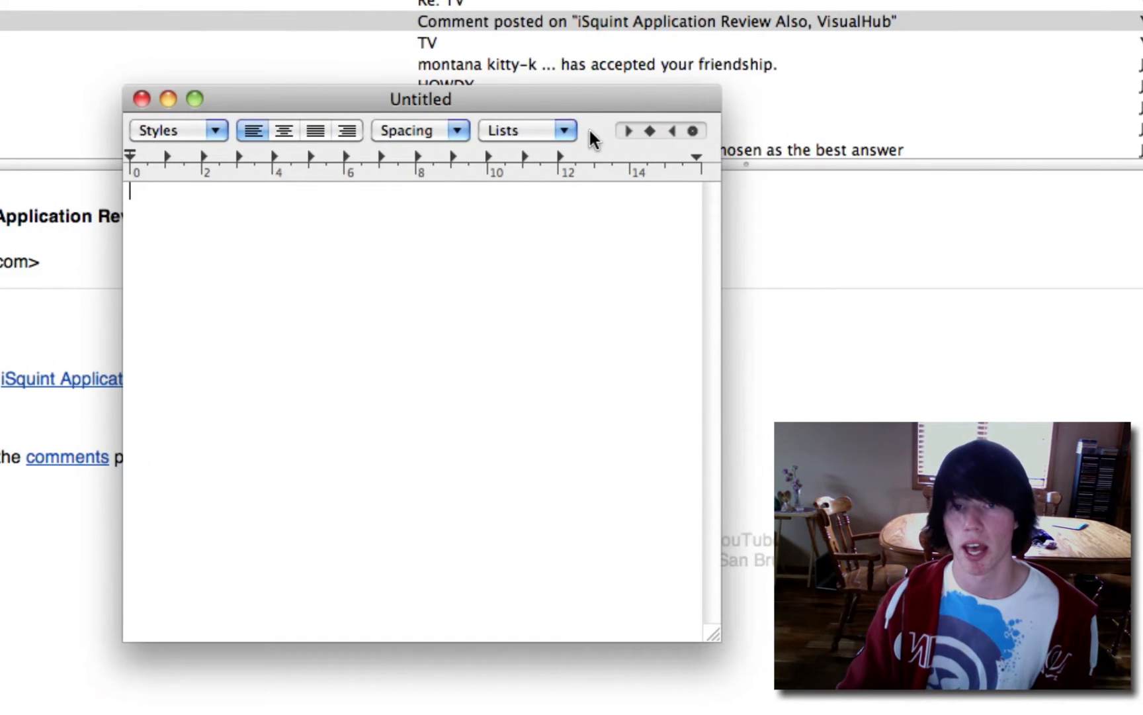
{"action": "type", "text": "h"}
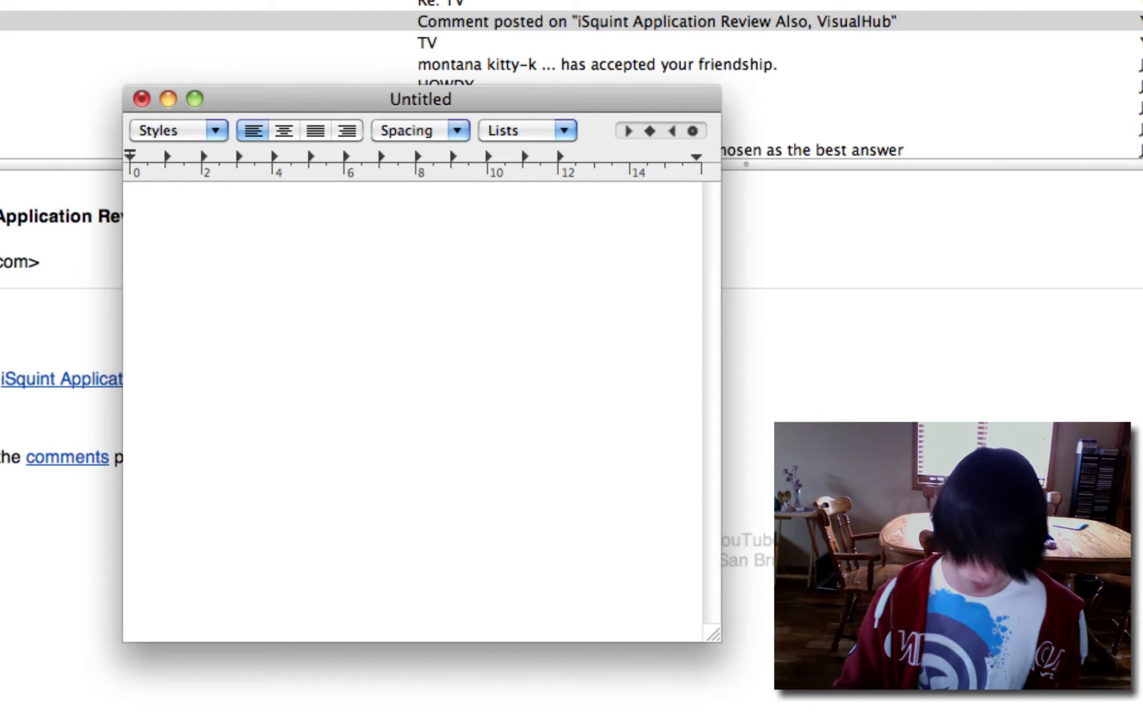
{"action": "key", "text": "cmd+t"}
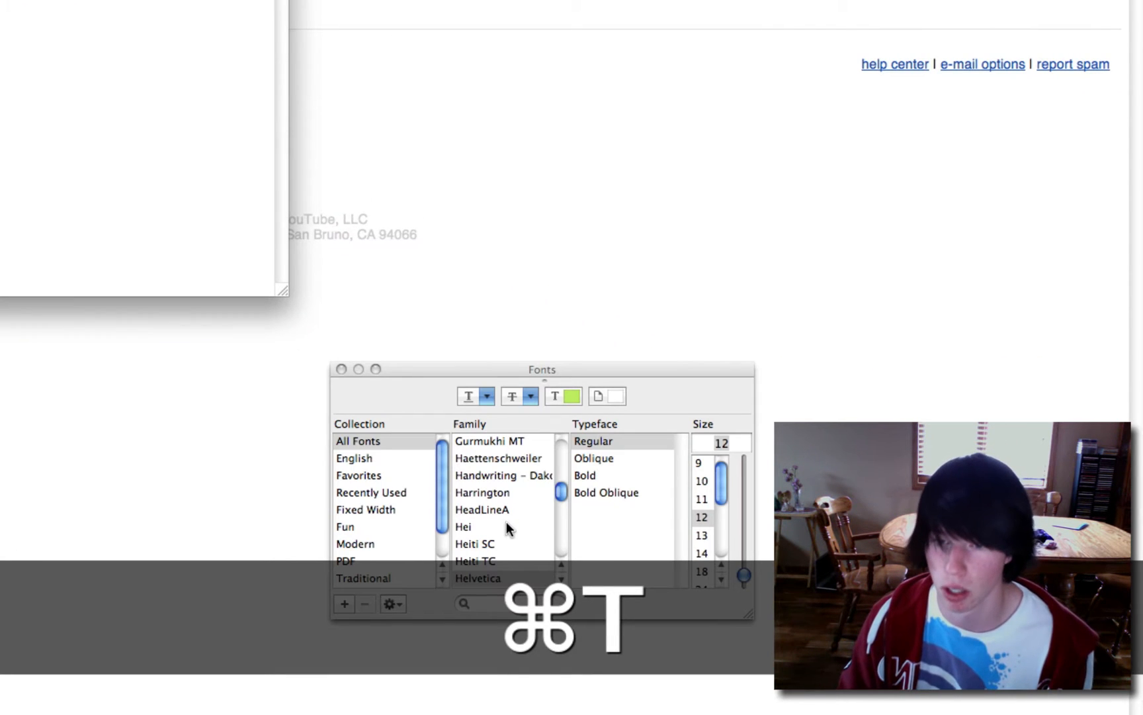
{"action": "left_click", "coordinate": [481, 509]}
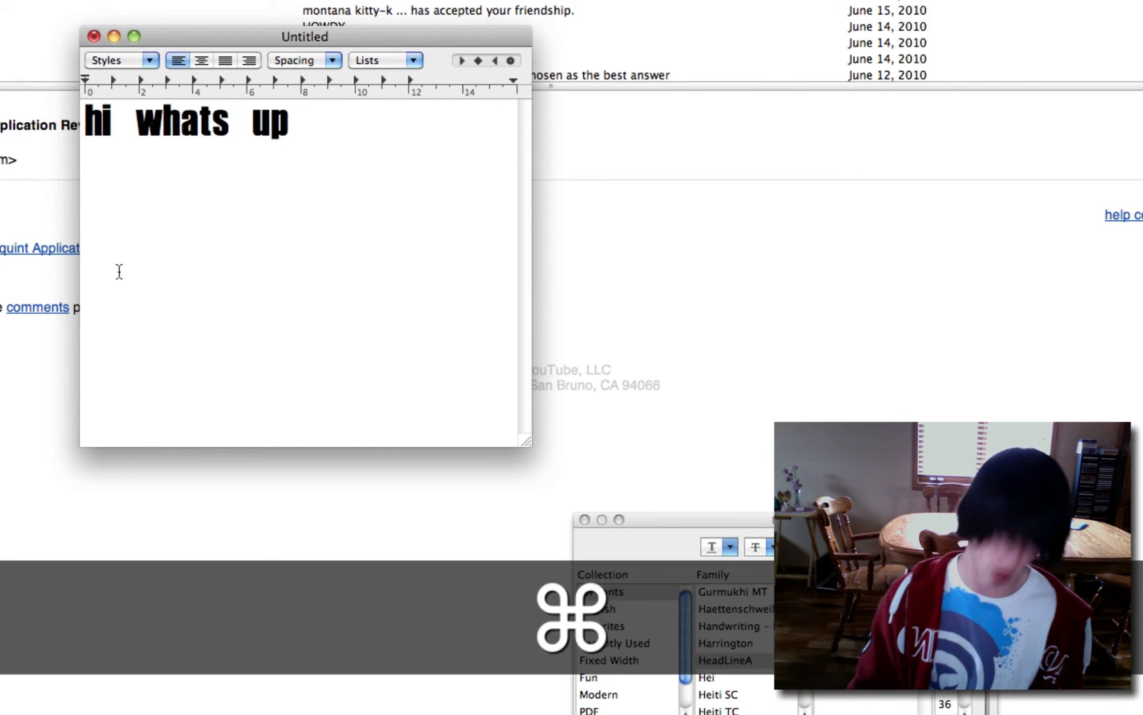
Paste the copied phrase, clear the text, and discard the note.
{"action": "key", "text": "cmd+v"}
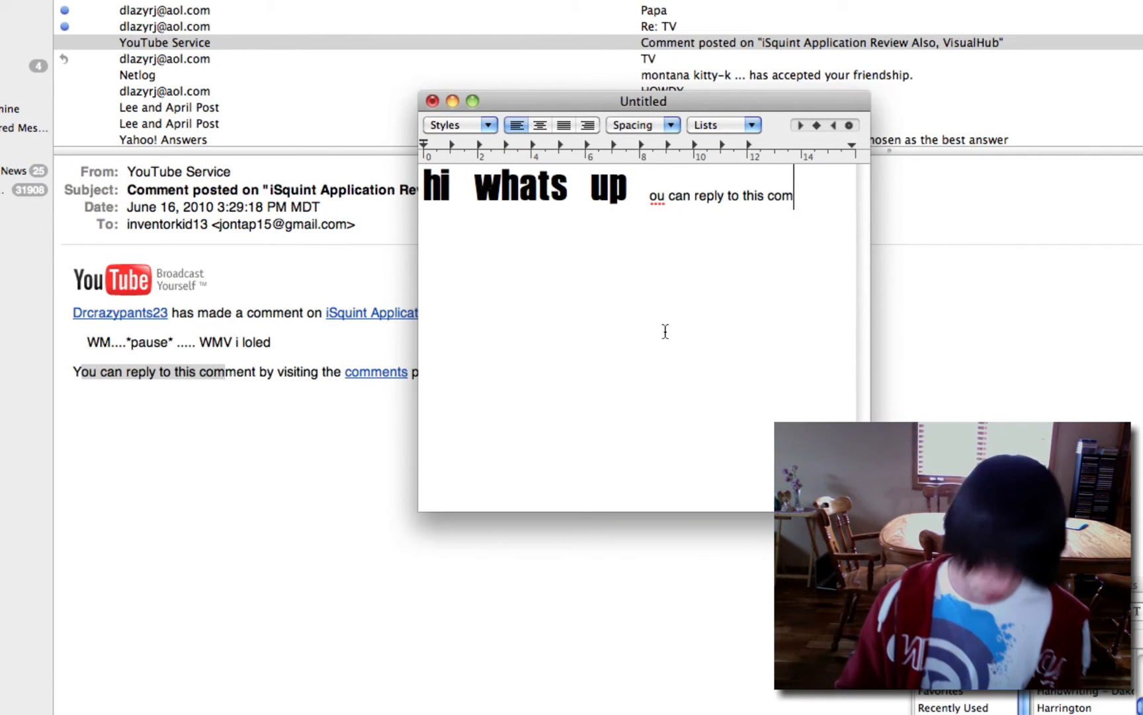
{"action": "key", "text": "cmd+z"}
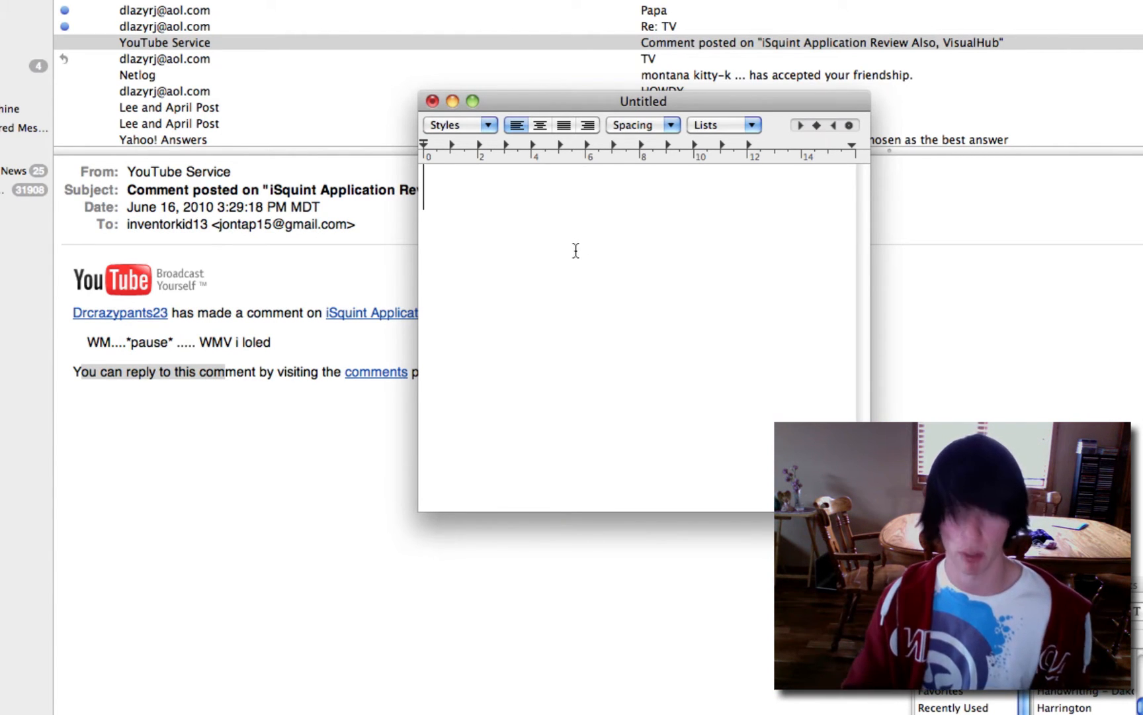
{"action": "key", "text": "cmd+alt"}
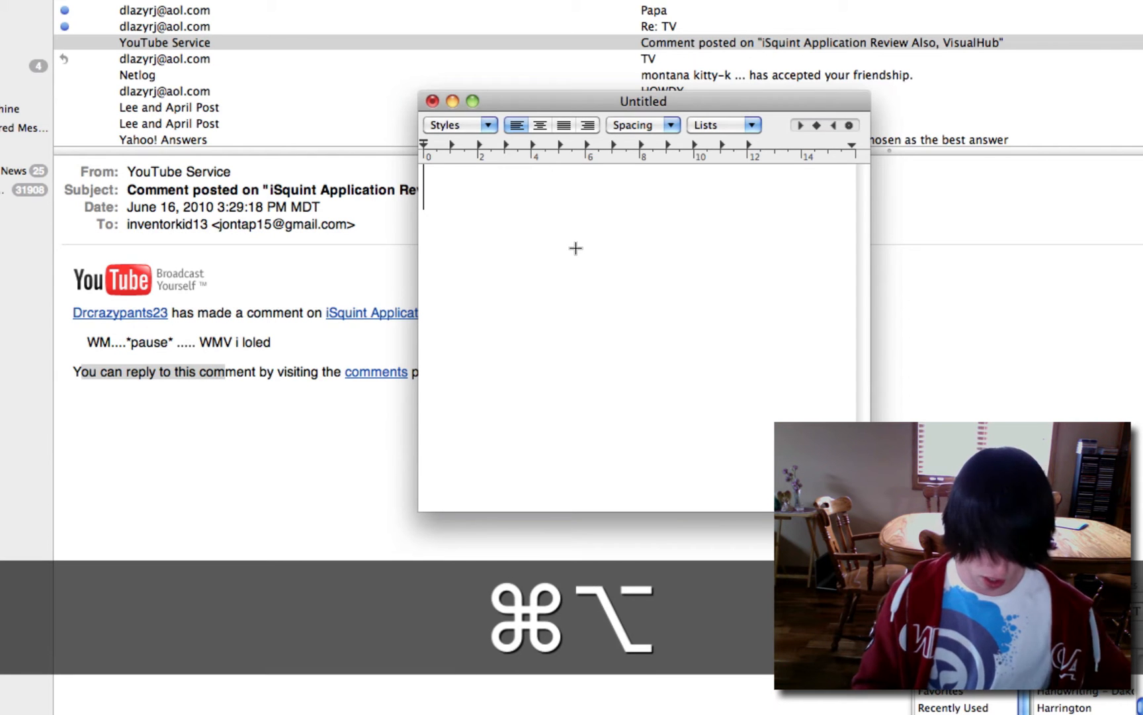
{"action": "key", "text": "cmd+shift+v"}
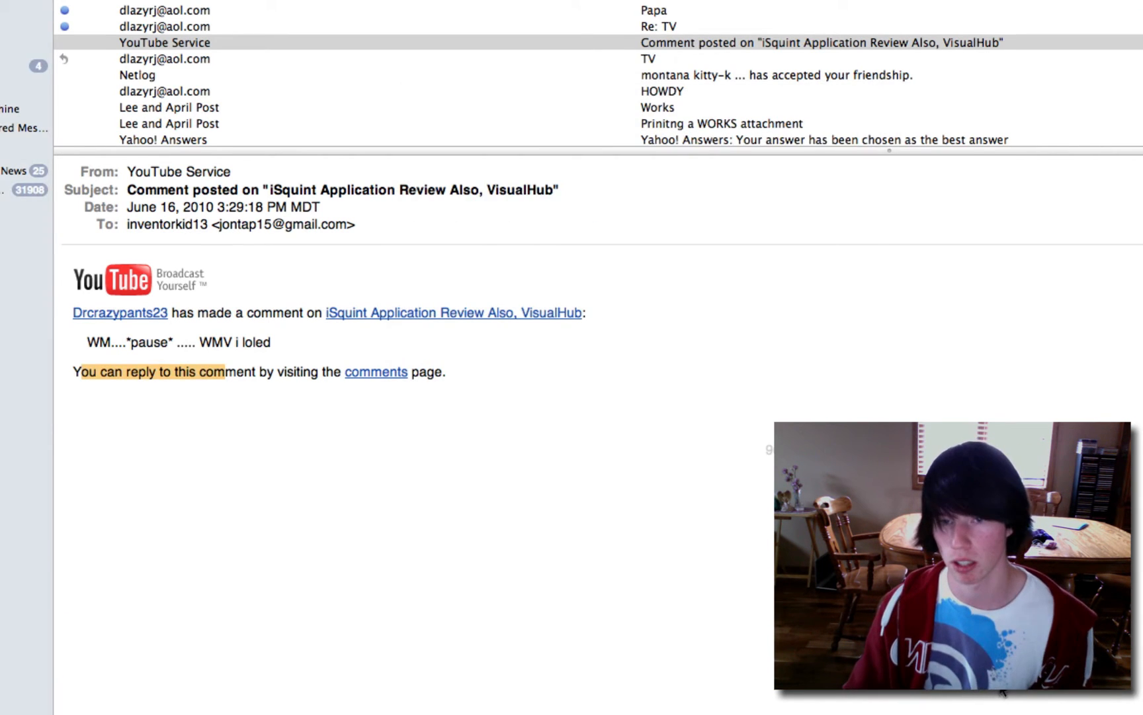
Minimize the Mail inbox window to reveal the dinosaur wallpaper.
{"action": "key", "text": "cmd+q"}
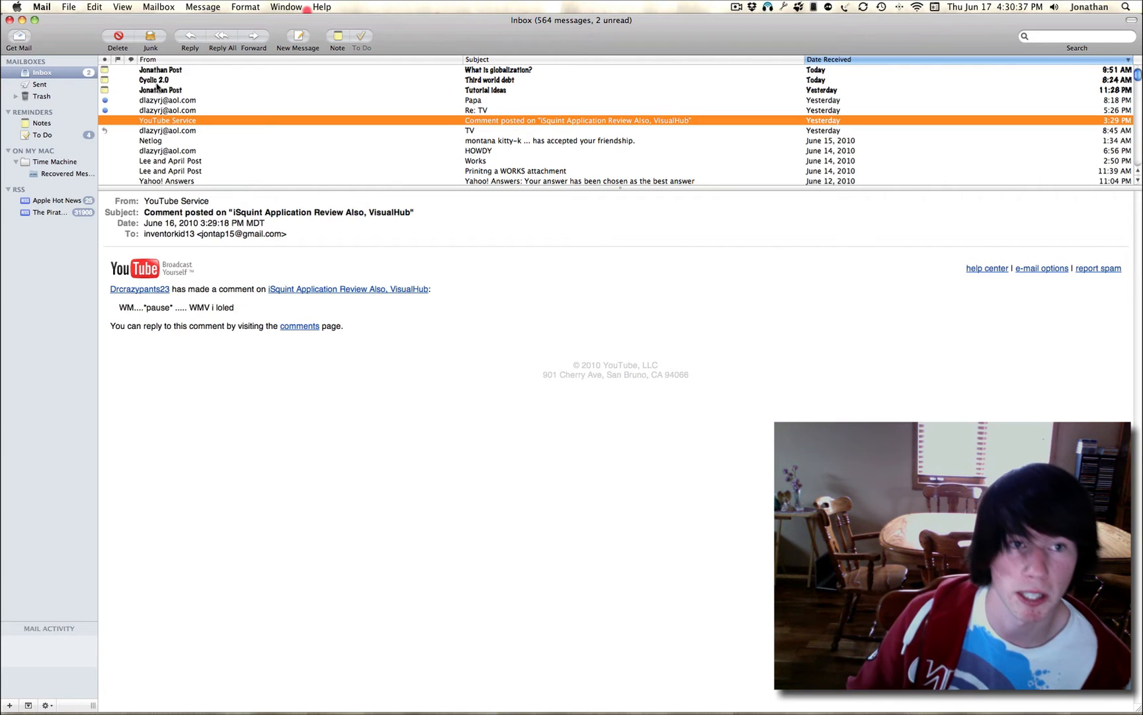
{"action": "left_click", "coordinate": [486, 90]}
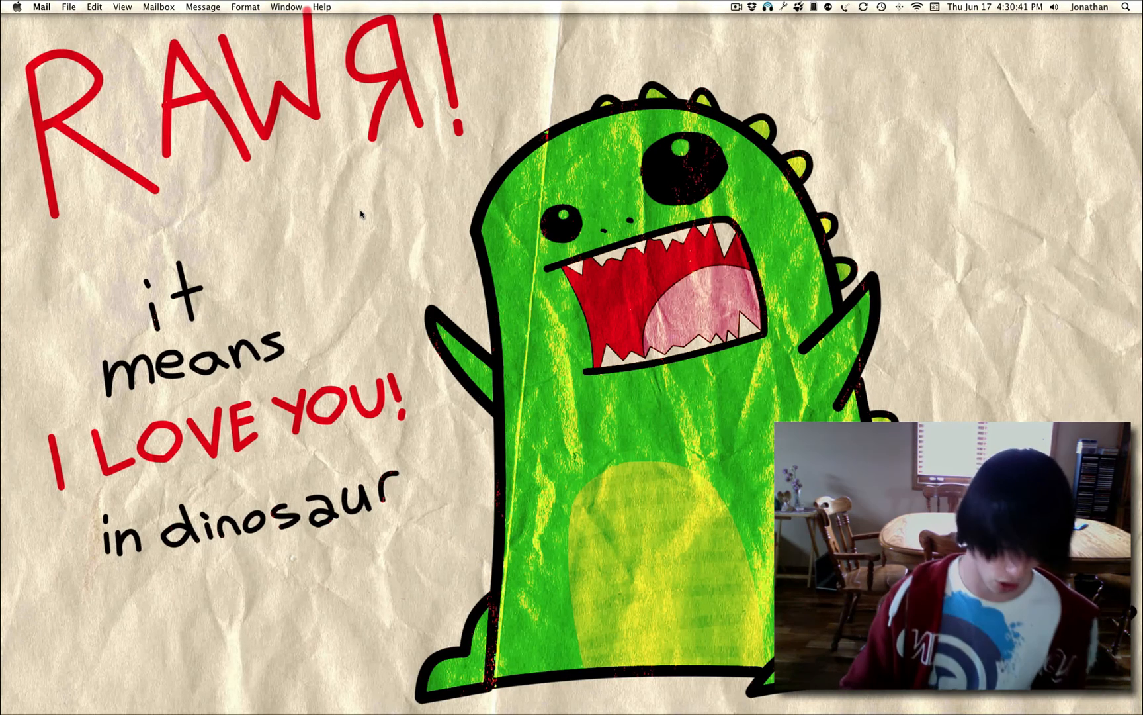
Cycle through running apps with Command-Tab and release on iTunes.
{"action": "key", "text": "cmd+tab"}
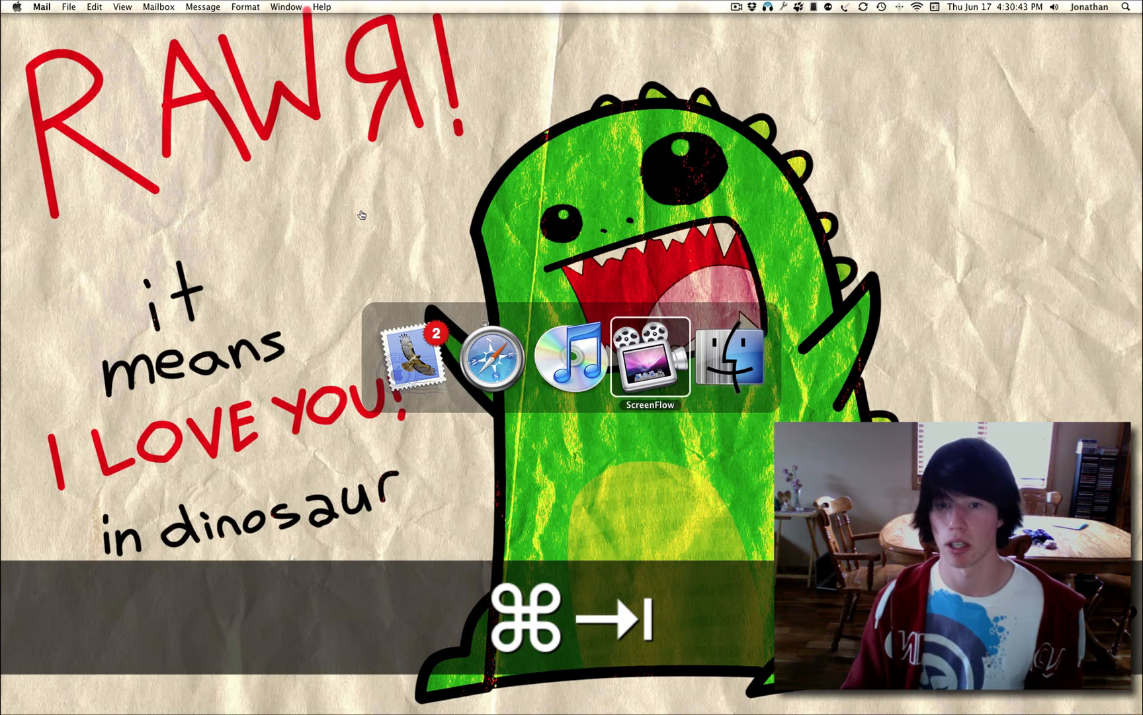
{"action": "key", "text": "tab"}
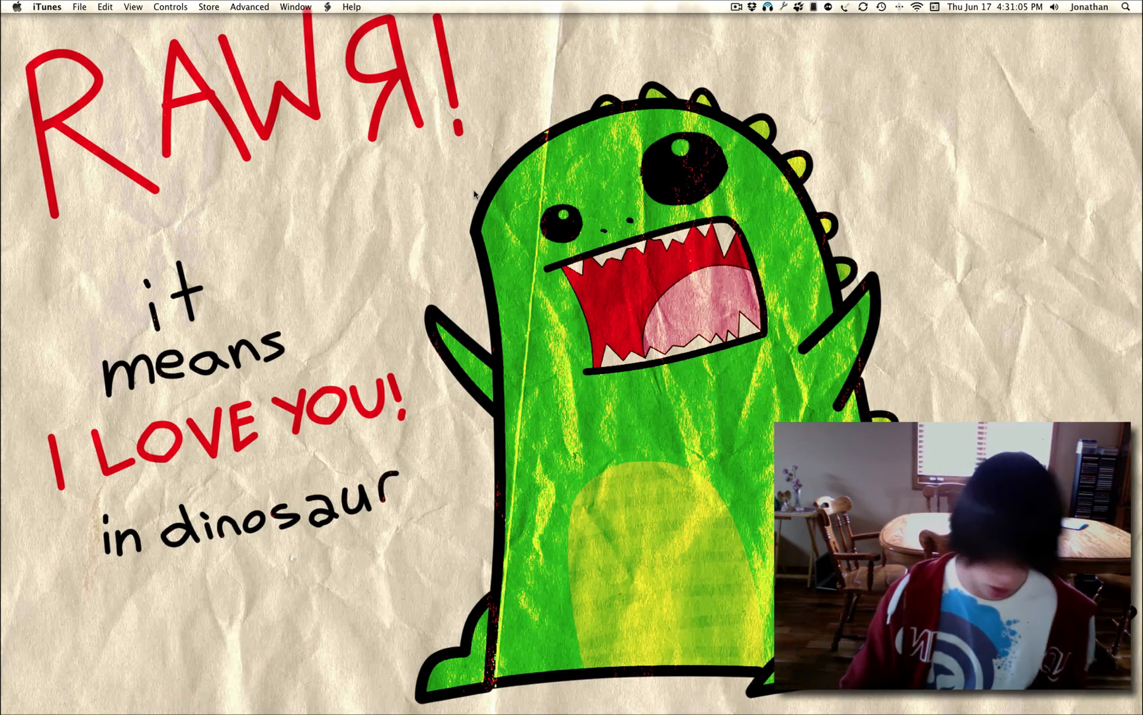
{"action": "key", "text": "cmd+tab"}
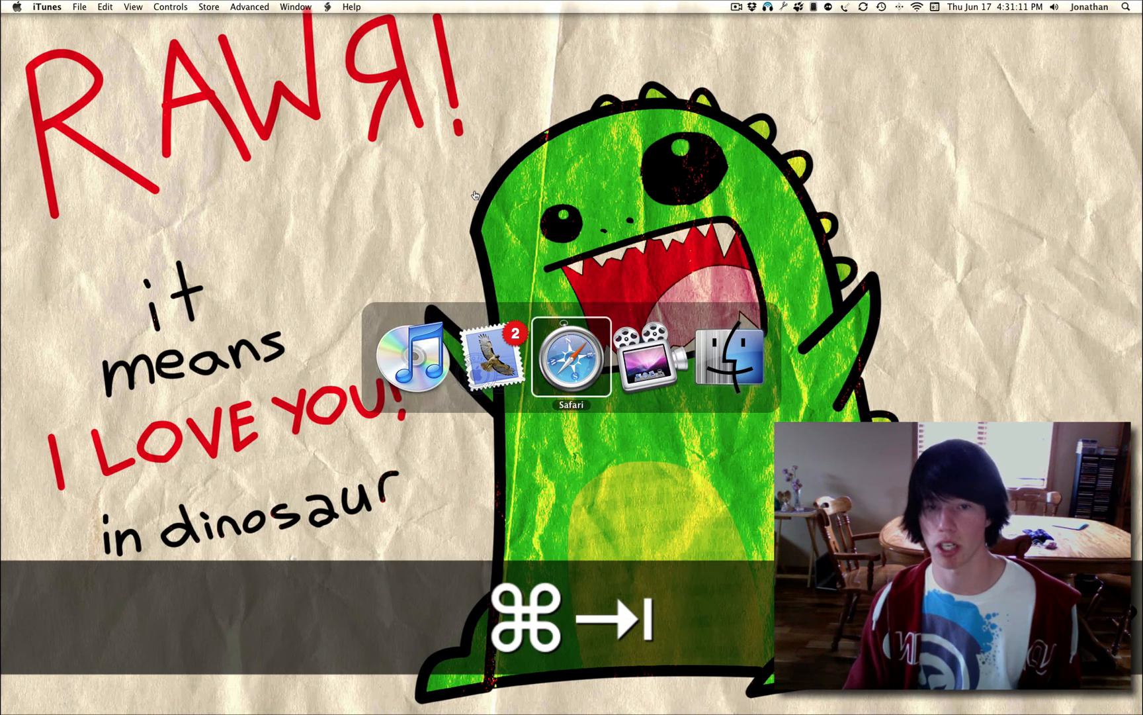
{"action": "left_click", "coordinate": [571, 357]}
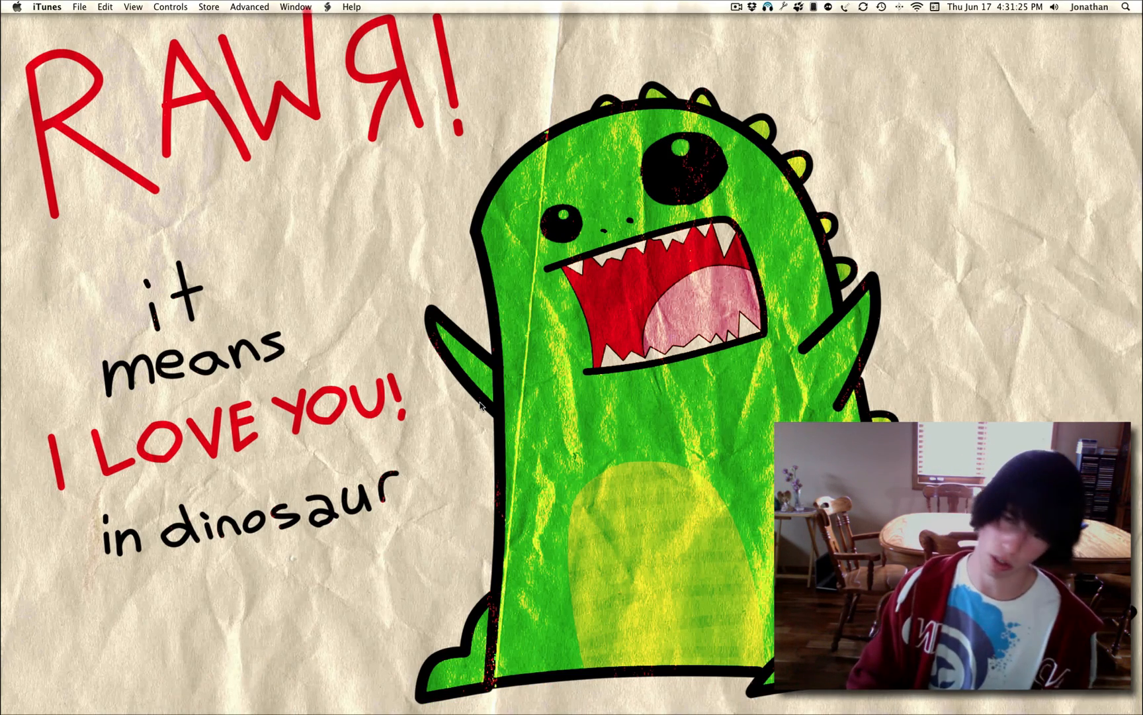
Type 'rendition' into Spotlight and open its Definition result in Dictionary.
{"action": "type", "text": "rendition"}
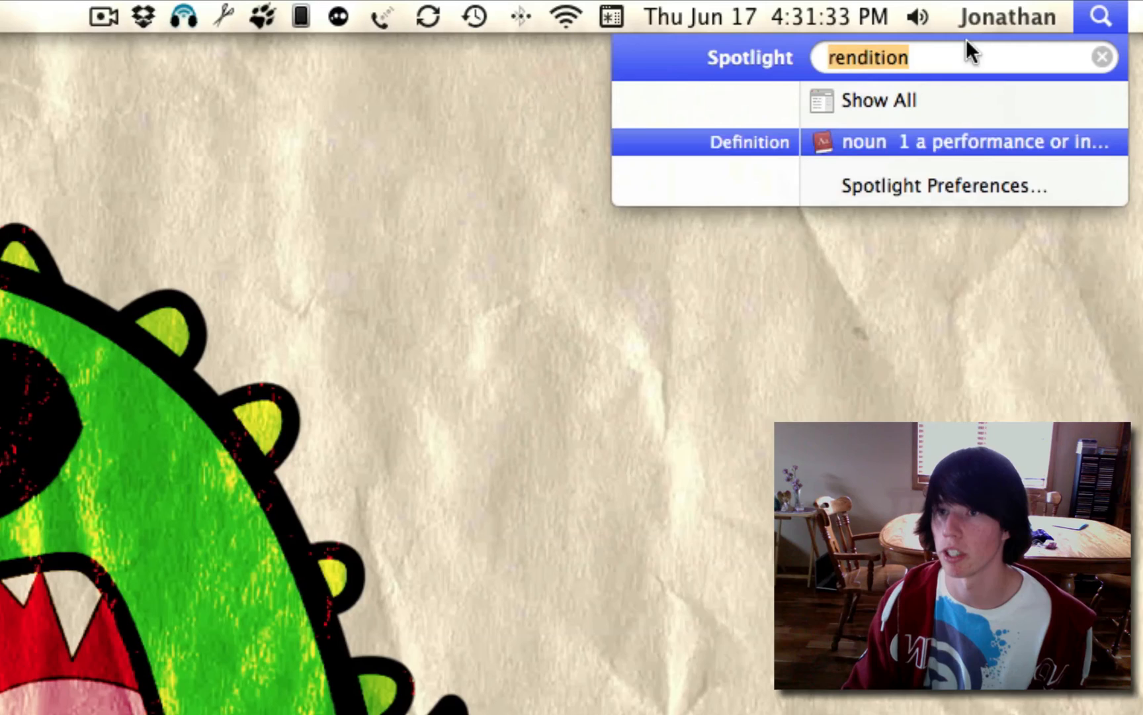
{"action": "left_click", "coordinate": [948, 142]}
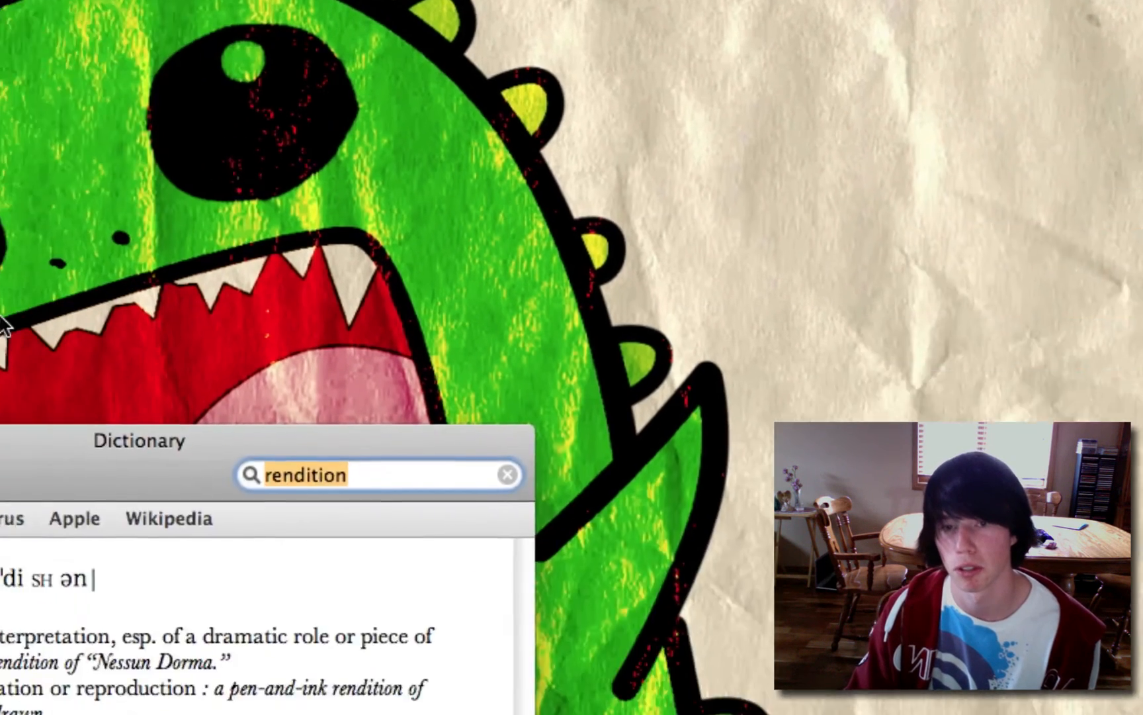